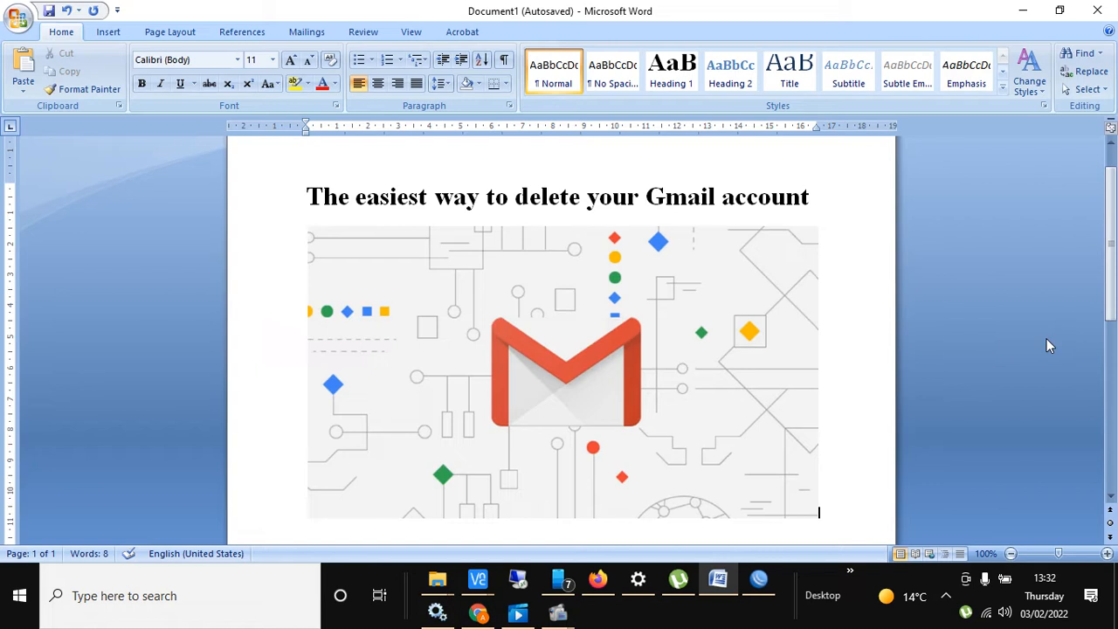
{"action": "mouse_move", "coordinate": [479, 611]}
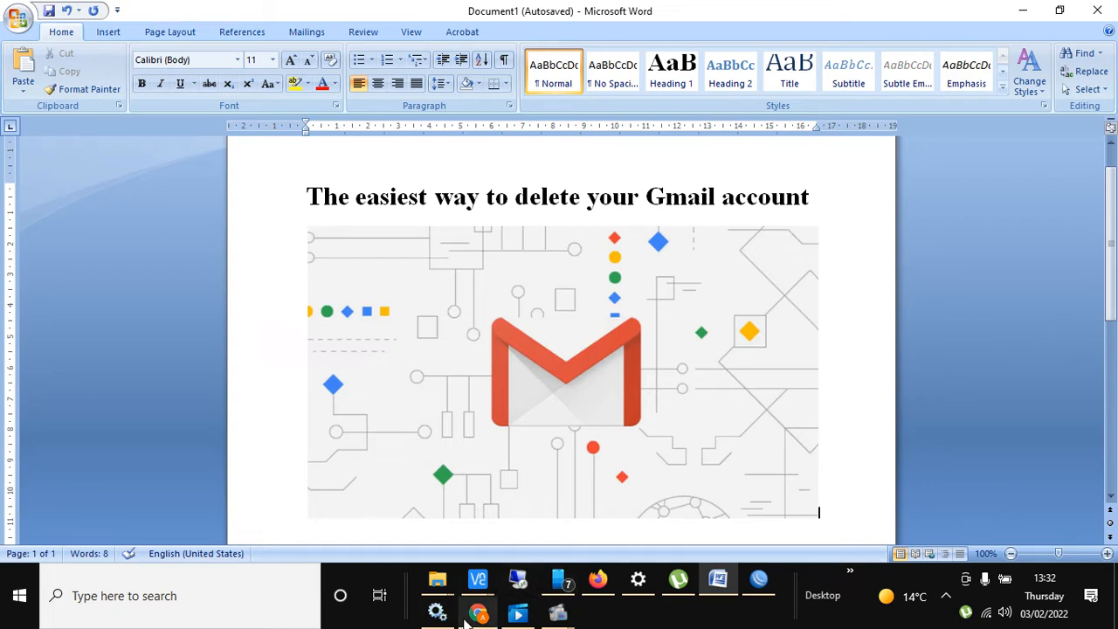
- Switch from Word to the Gmail inbox in Chrome and open the account avatar menu
{"action": "left_click", "coordinate": [478, 611]}
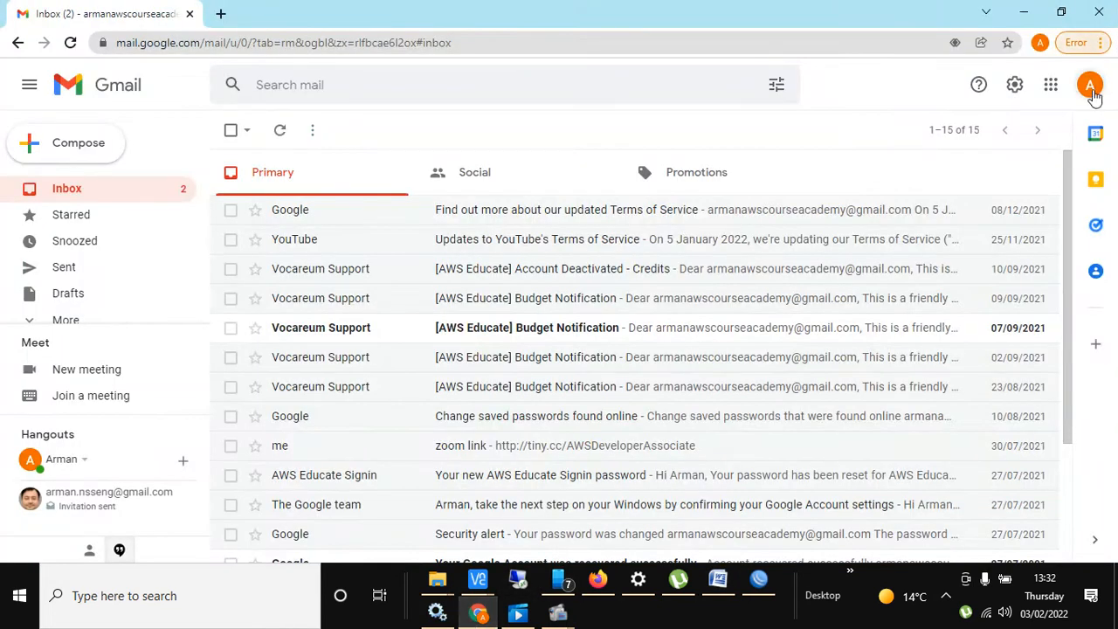
{"action": "mouse_move", "coordinate": [1089, 84]}
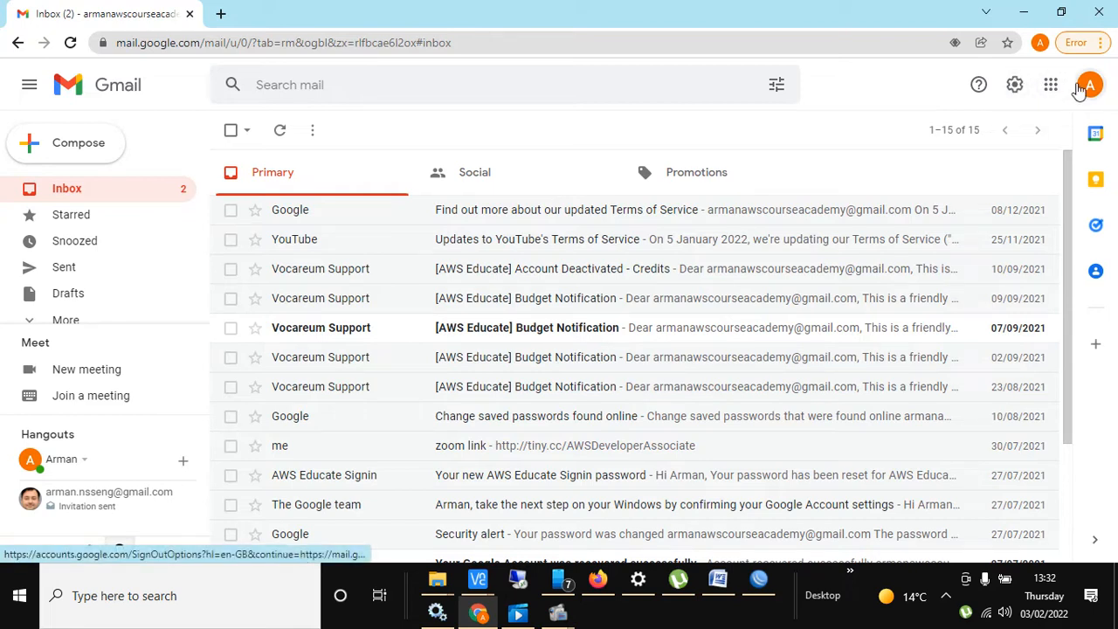
{"action": "left_click", "coordinate": [1088, 85]}
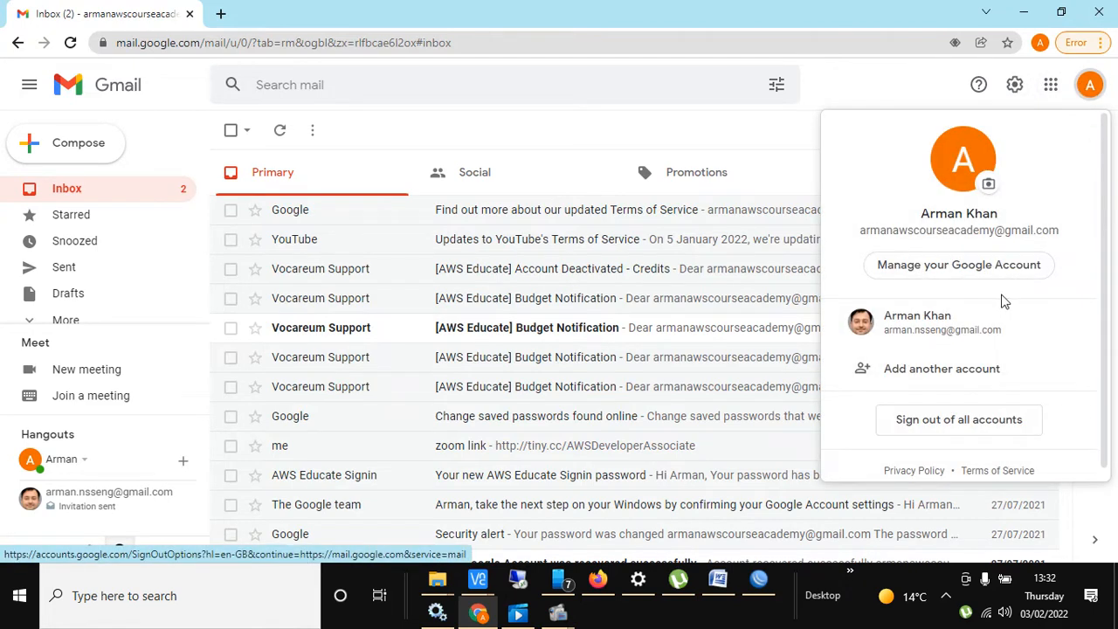
- Open Manage your Google Account and go to Data and privacy
{"action": "left_click", "coordinate": [958, 265]}
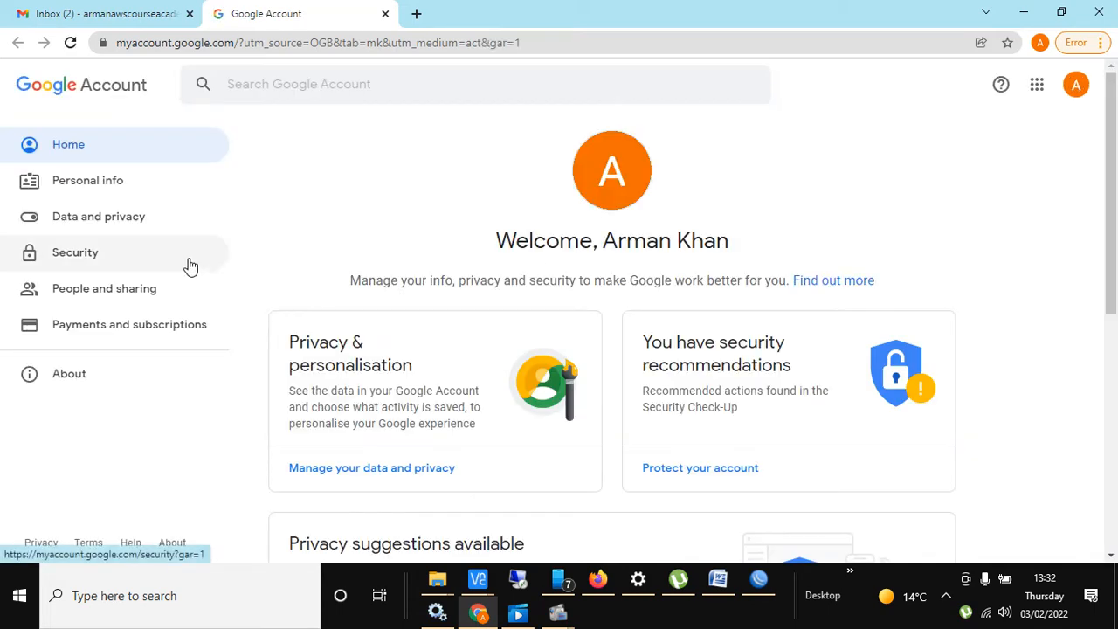
{"action": "left_click", "coordinate": [98, 216]}
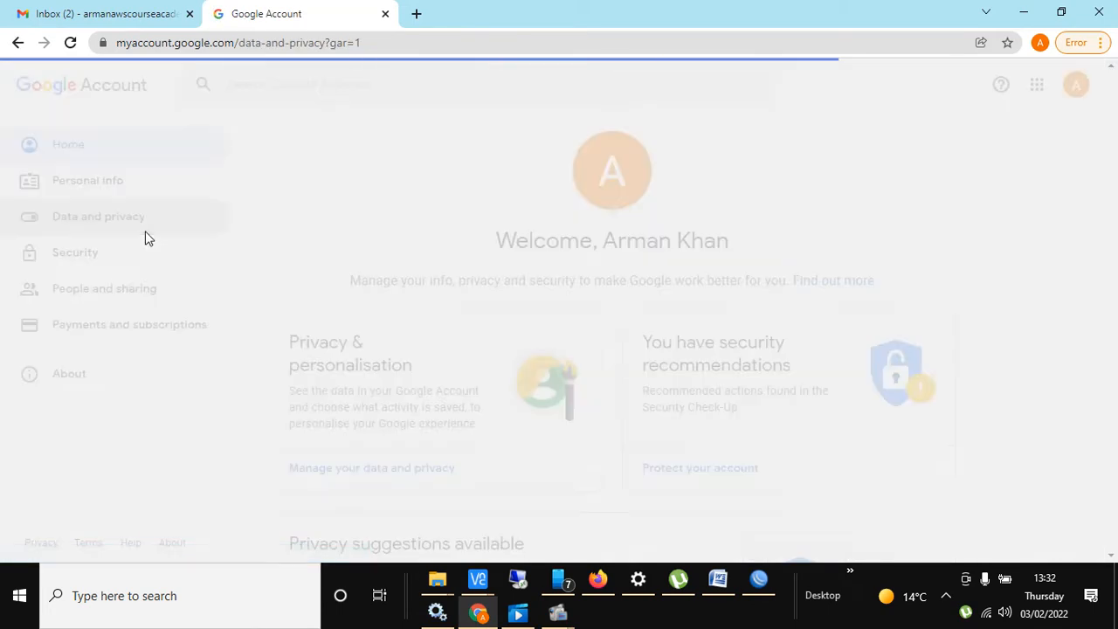
{"action": "left_click", "coordinate": [98, 215]}
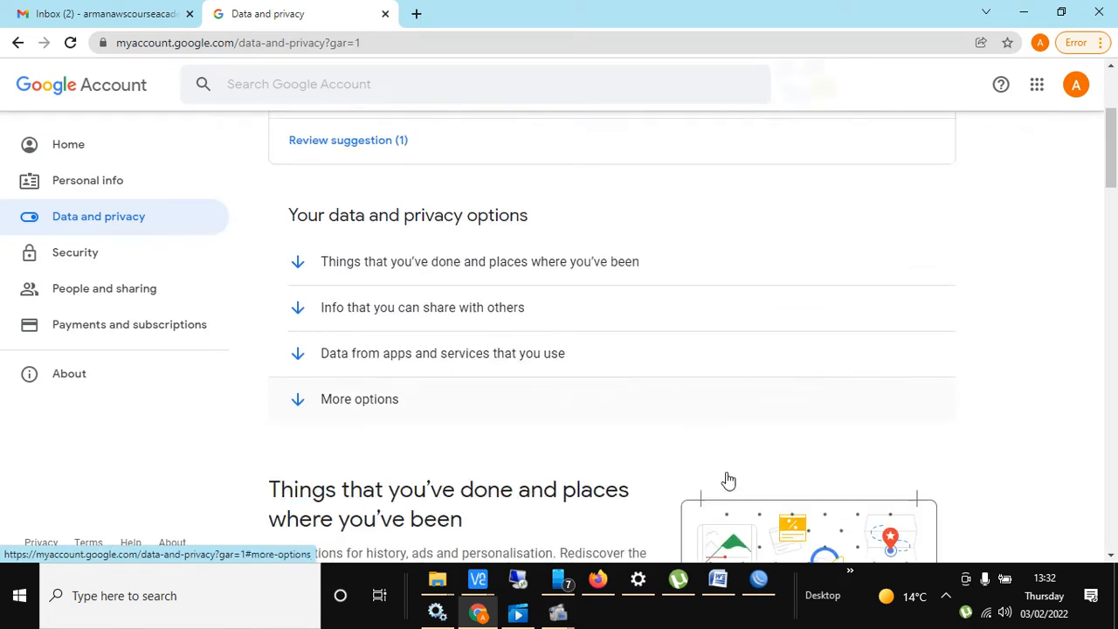
- Scroll to Download or delete your data and choose Download your data
{"action": "scroll", "scroll_direction": "down", "scroll_amount": 3}
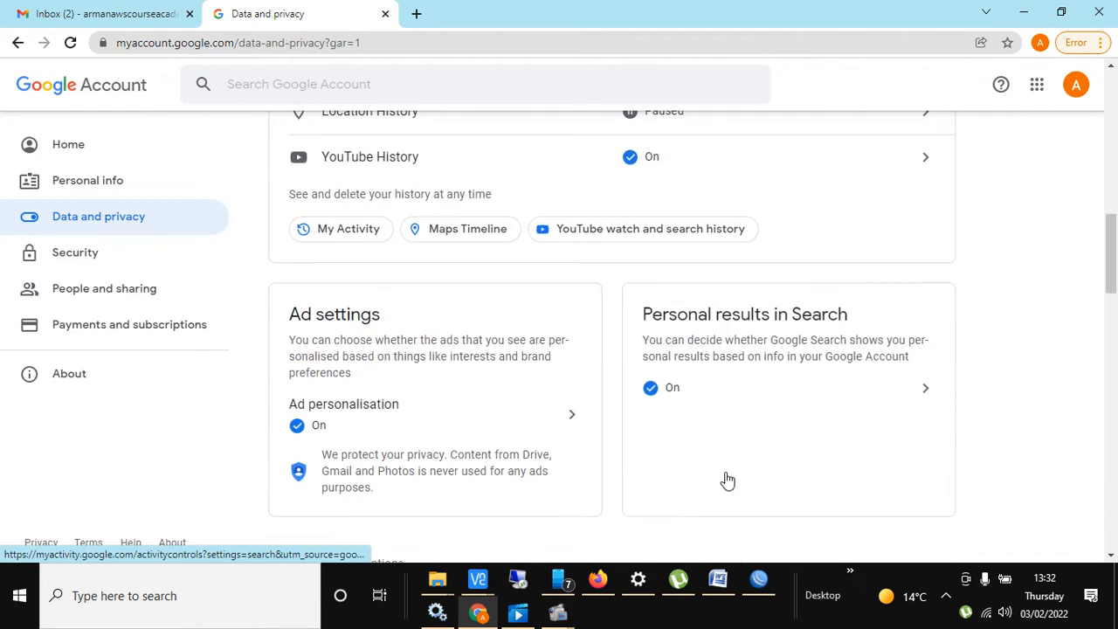
{"action": "scroll", "scroll_direction": "down", "scroll_amount": 3}
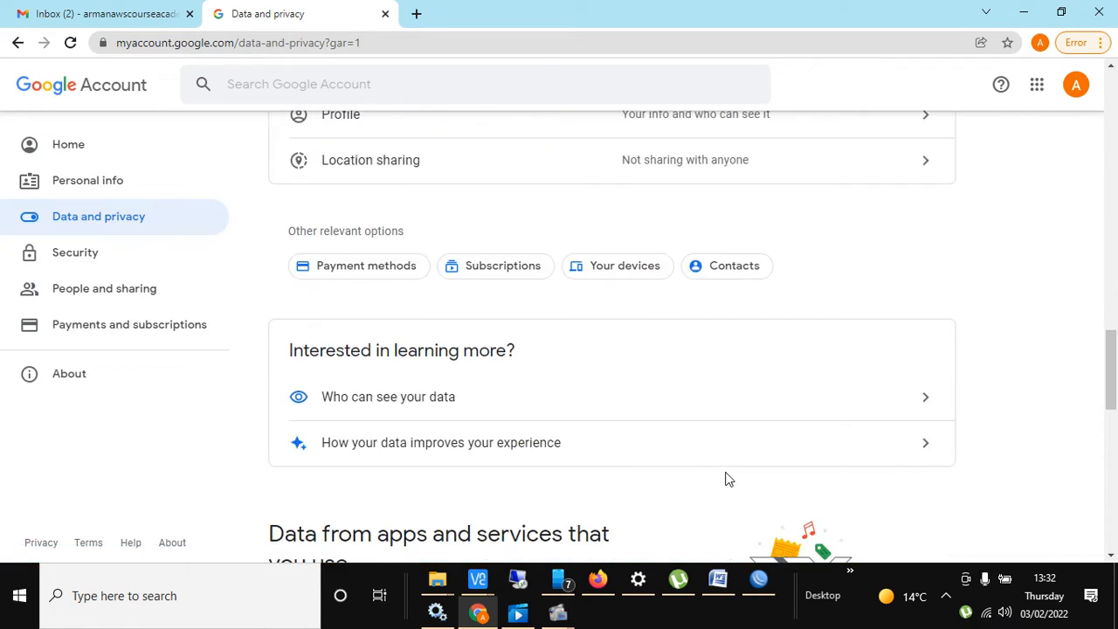
{"action": "scroll", "scroll_direction": "down", "scroll_amount": 3}
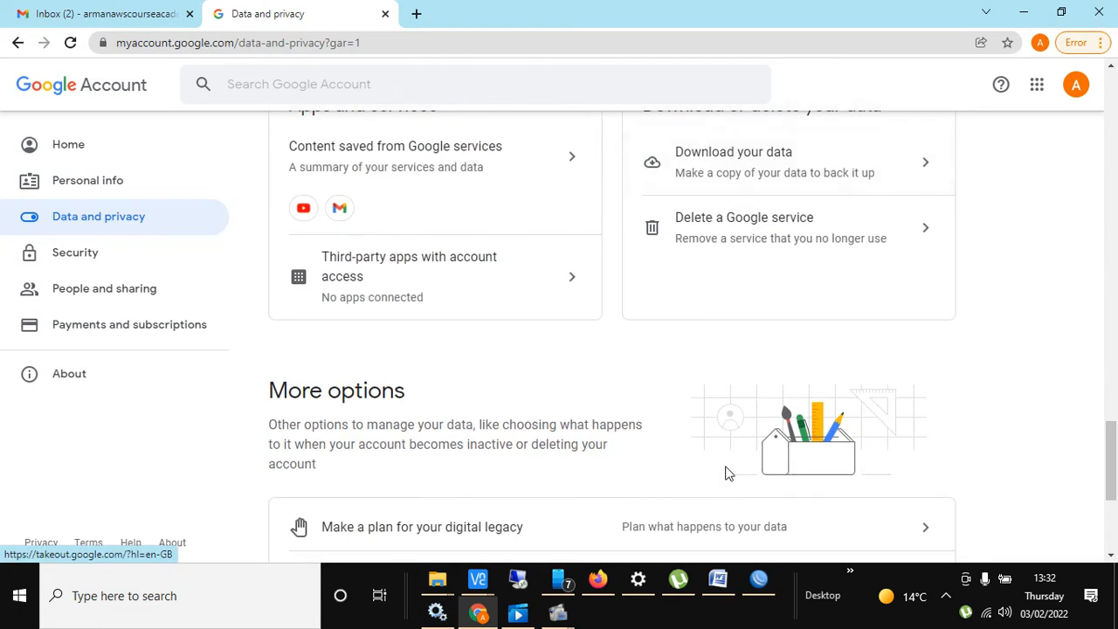
{"action": "scroll", "scroll_direction": "up", "scroll_amount": 3}
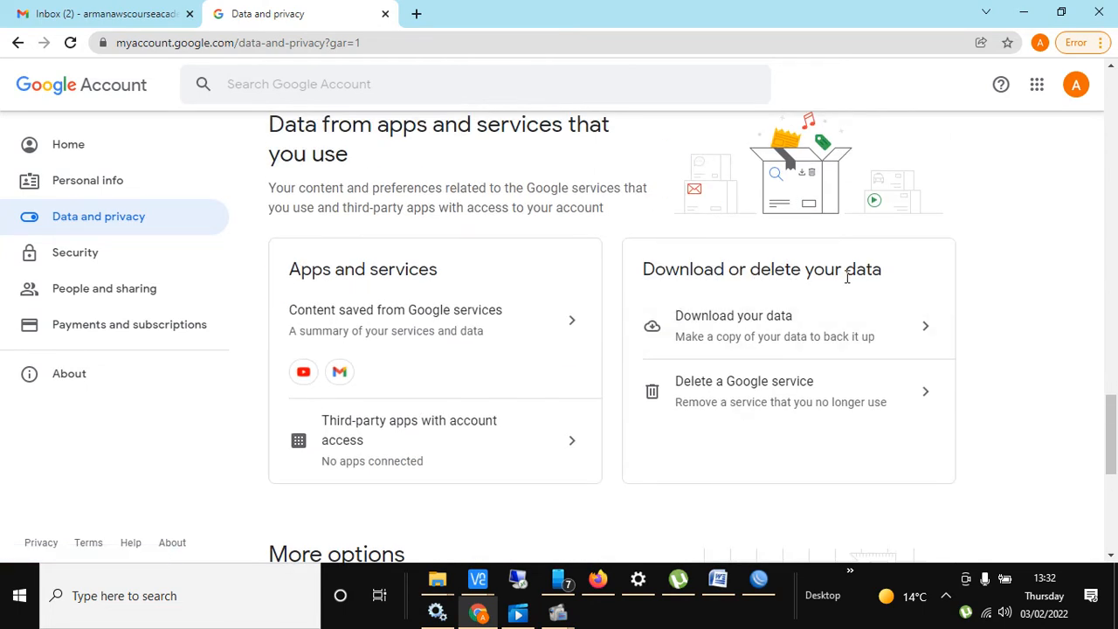
{"action": "left_click", "coordinate": [760, 325]}
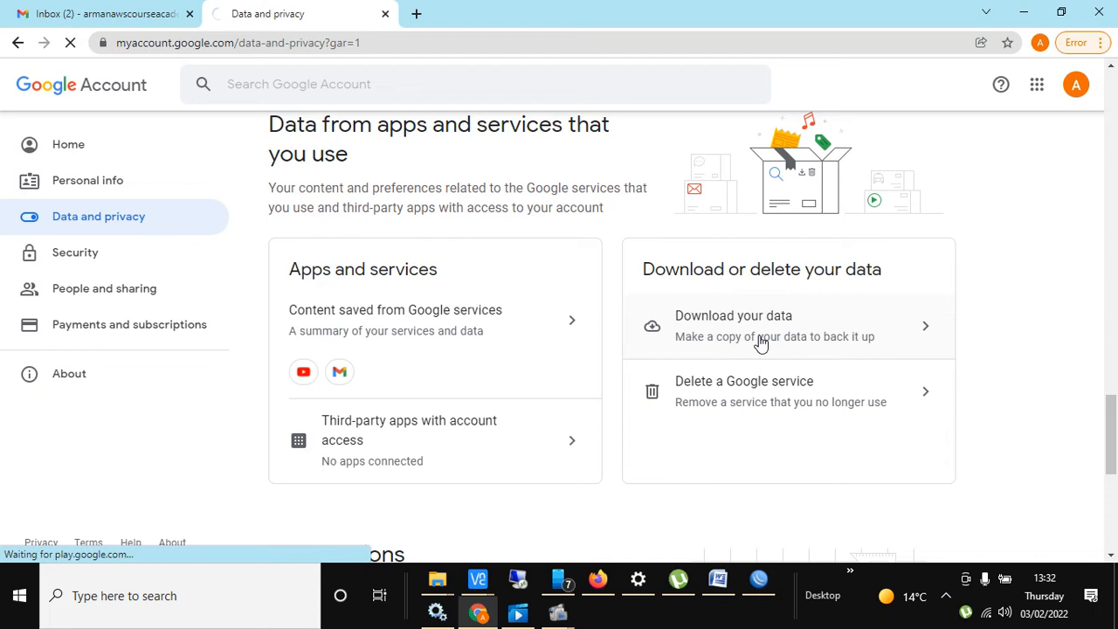
{"action": "left_click", "coordinate": [774, 325]}
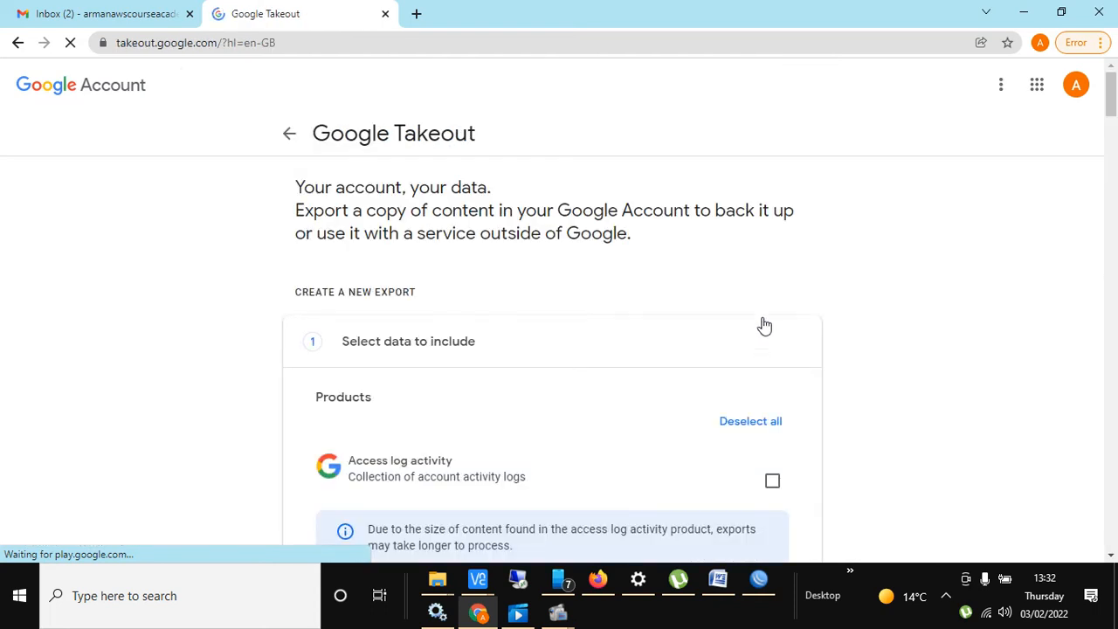
{"action": "mouse_move", "coordinate": [333, 153]}
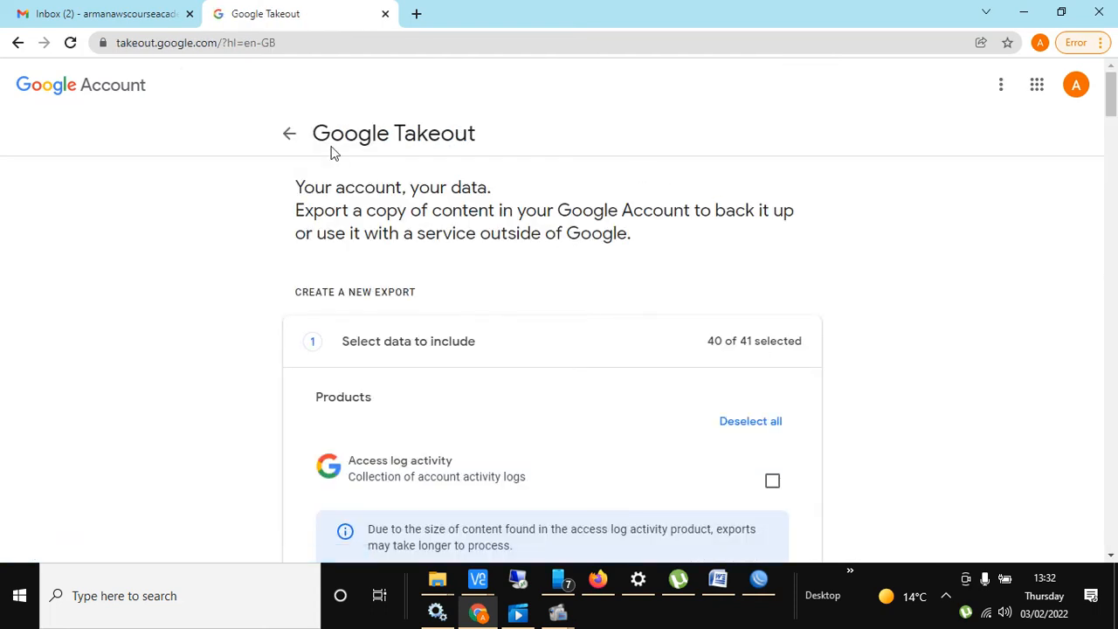
{"action": "mouse_move", "coordinate": [295, 183]}
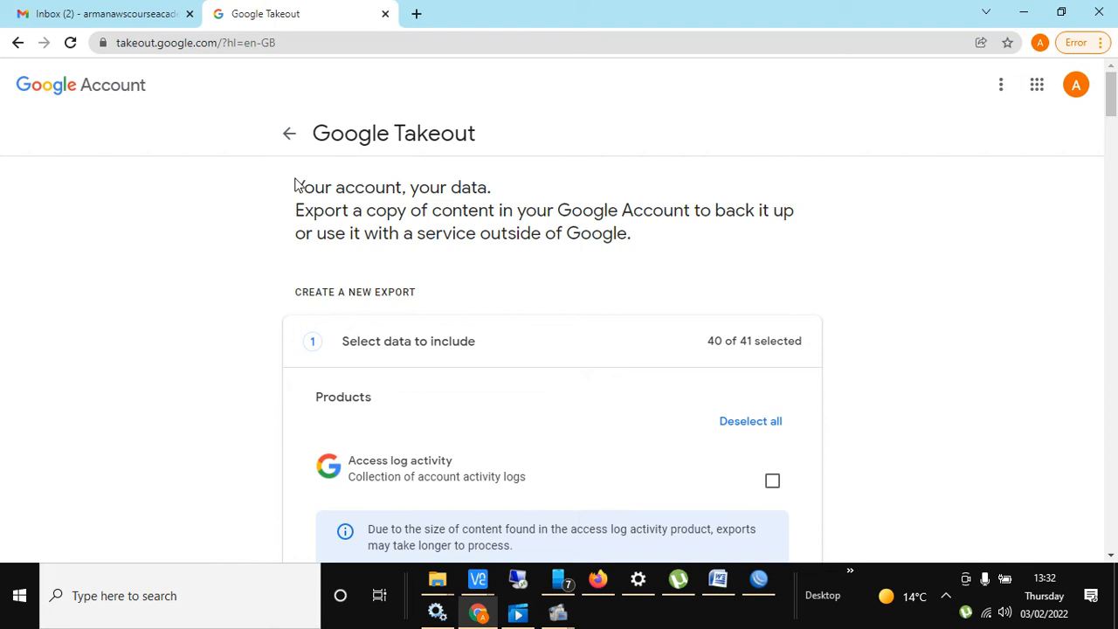
{"action": "scroll", "scroll_direction": "down", "scroll_amount": 3}
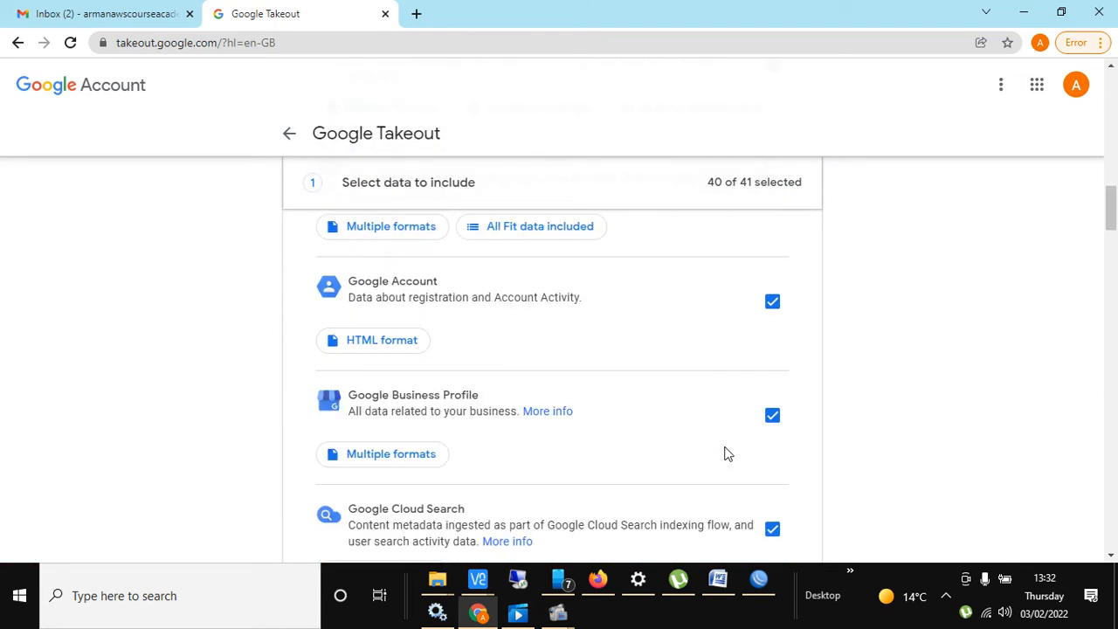
{"action": "scroll", "scroll_direction": "up", "scroll_amount": 3}
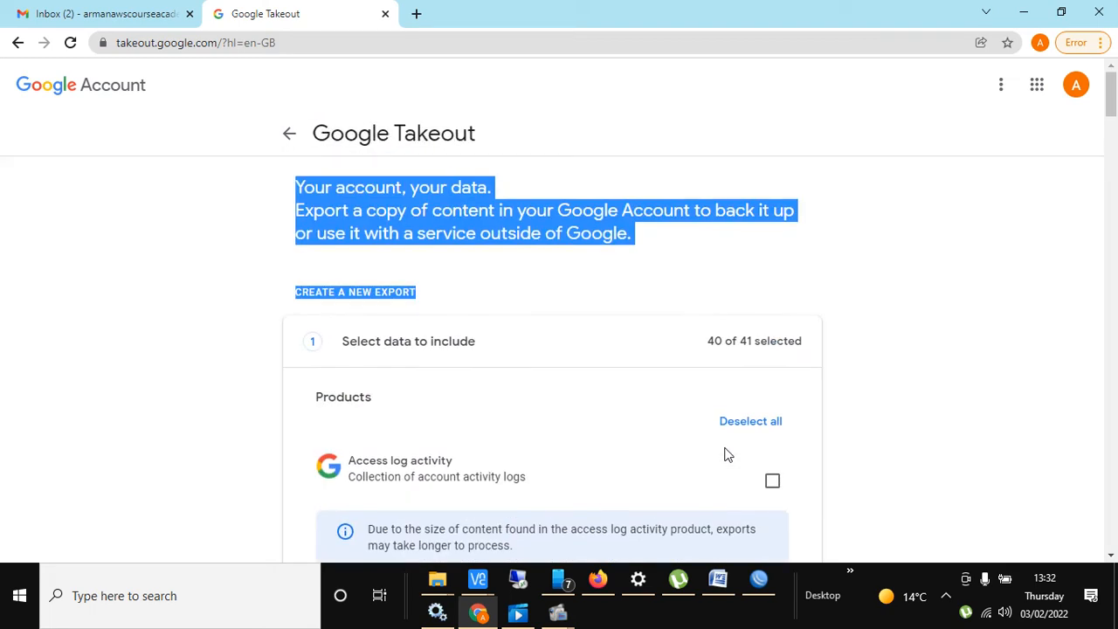
{"action": "scroll", "scroll_direction": "down", "scroll_amount": 3}
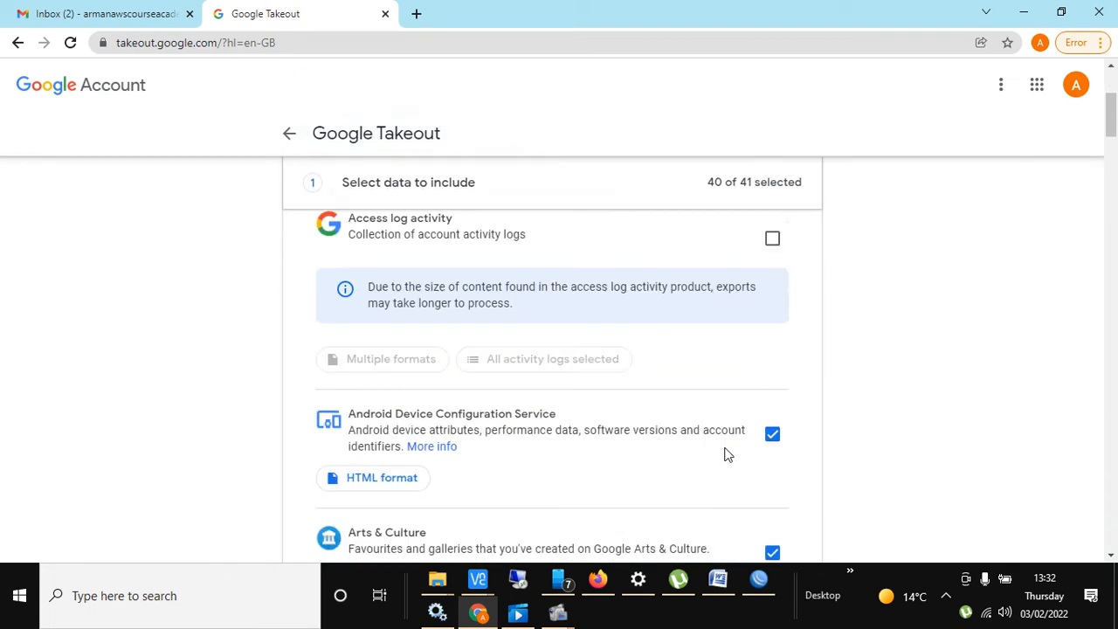
{"action": "scroll", "scroll_direction": "down", "scroll_amount": 3}
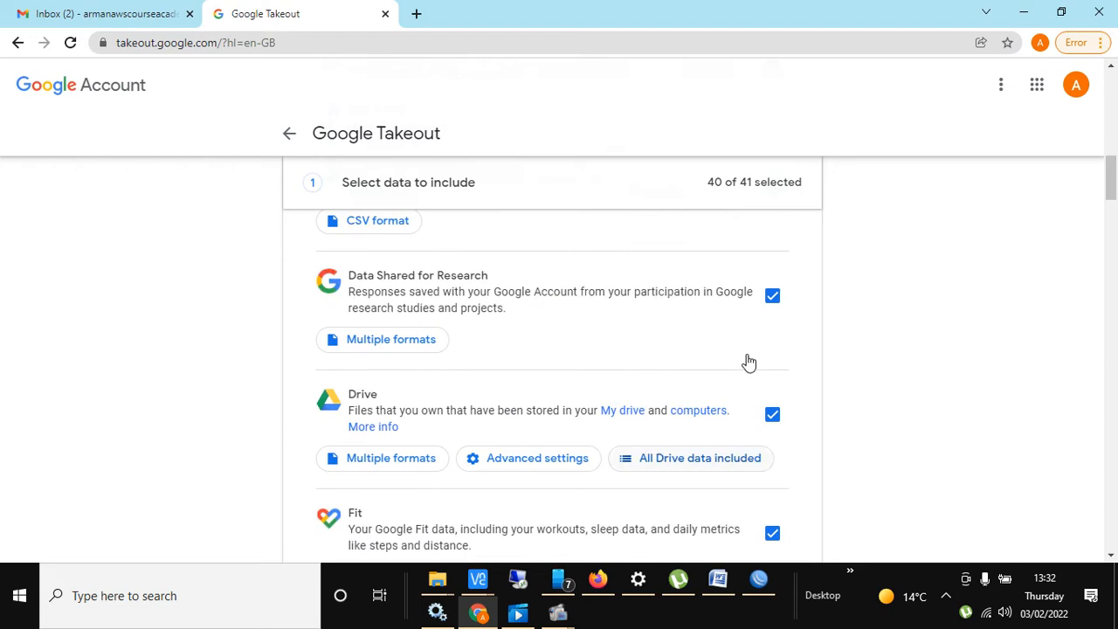
{"action": "scroll", "scroll_direction": "up", "scroll_amount": 3}
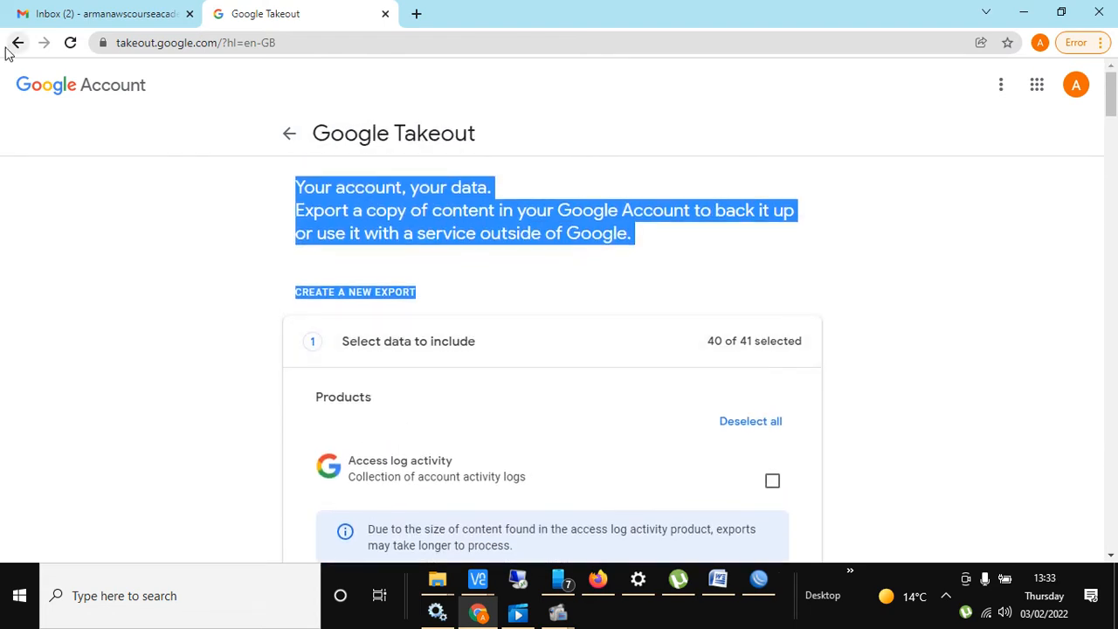
{"action": "mouse_move", "coordinate": [18, 42]}
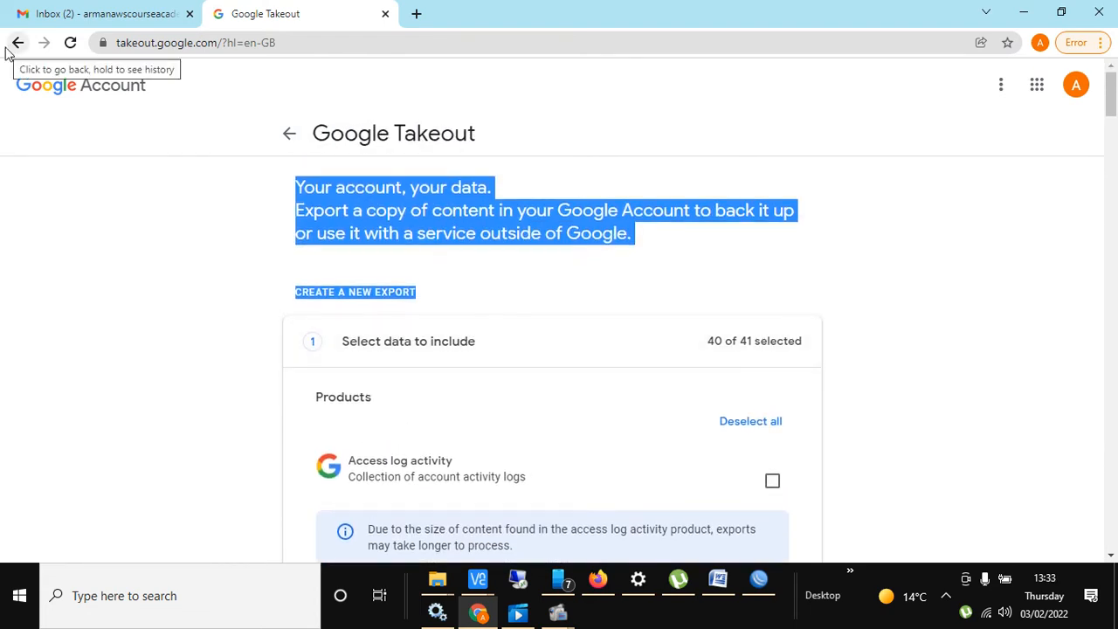
{"action": "scroll", "scroll_direction": "down", "scroll_amount": 3}
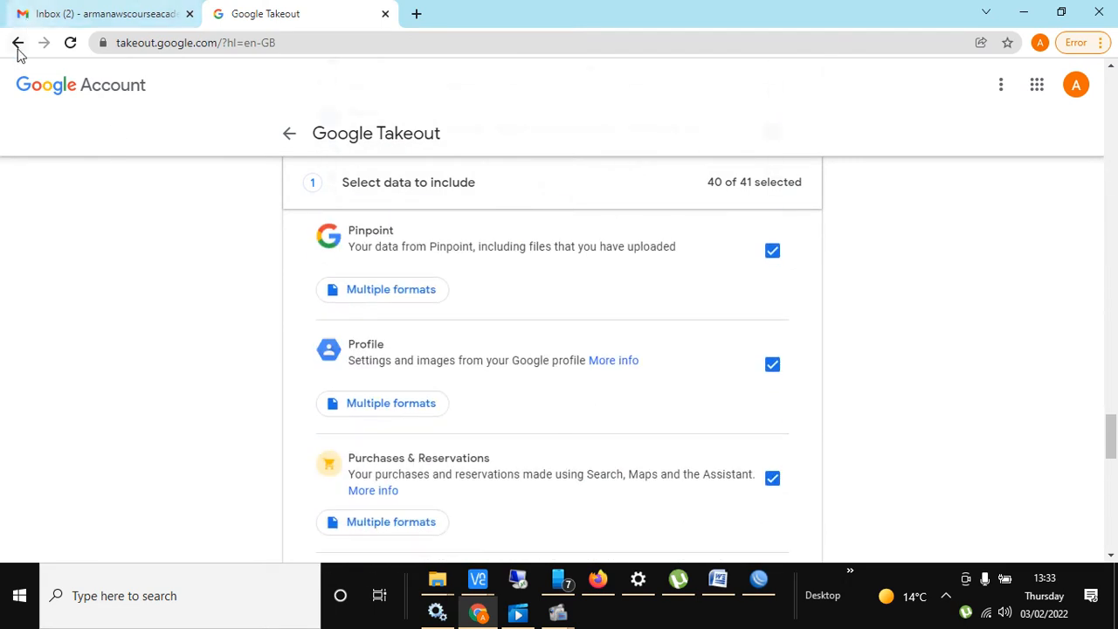
- Go back to Data and privacy and scroll to the Download or delete your data section
{"action": "left_click", "coordinate": [17, 42]}
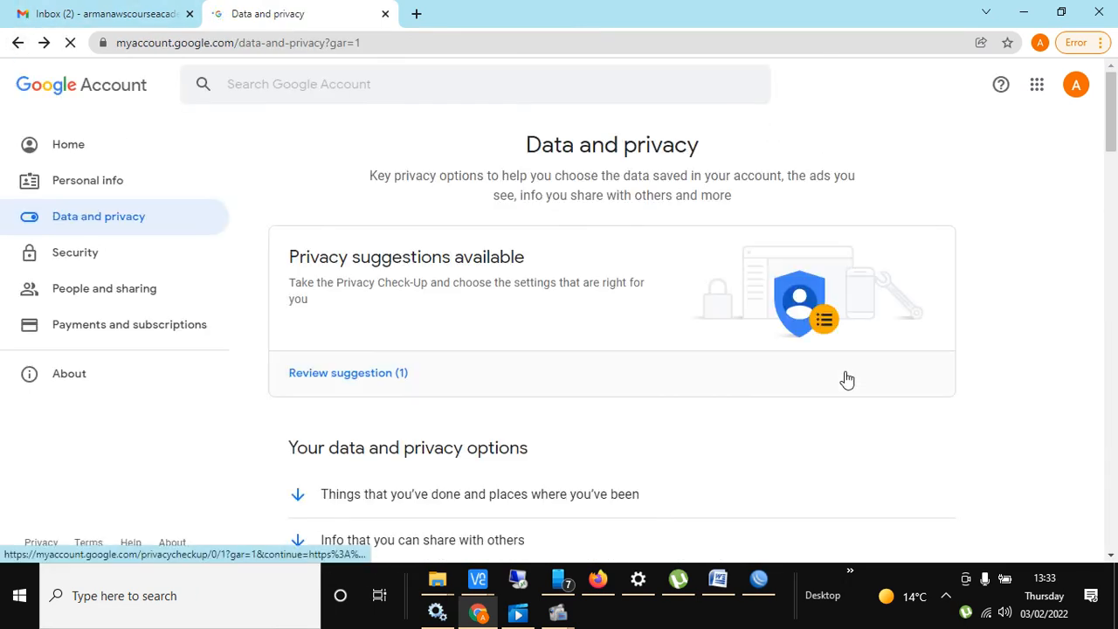
{"action": "scroll", "scroll_direction": "down", "scroll_amount": 3}
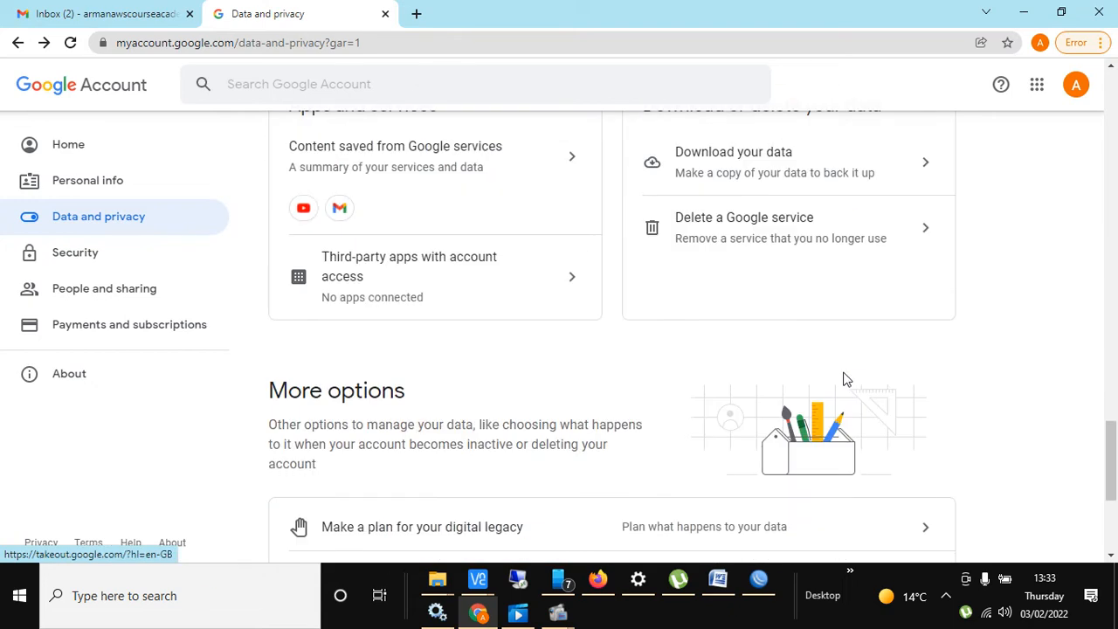
{"action": "scroll", "scroll_direction": "up", "scroll_amount": 3}
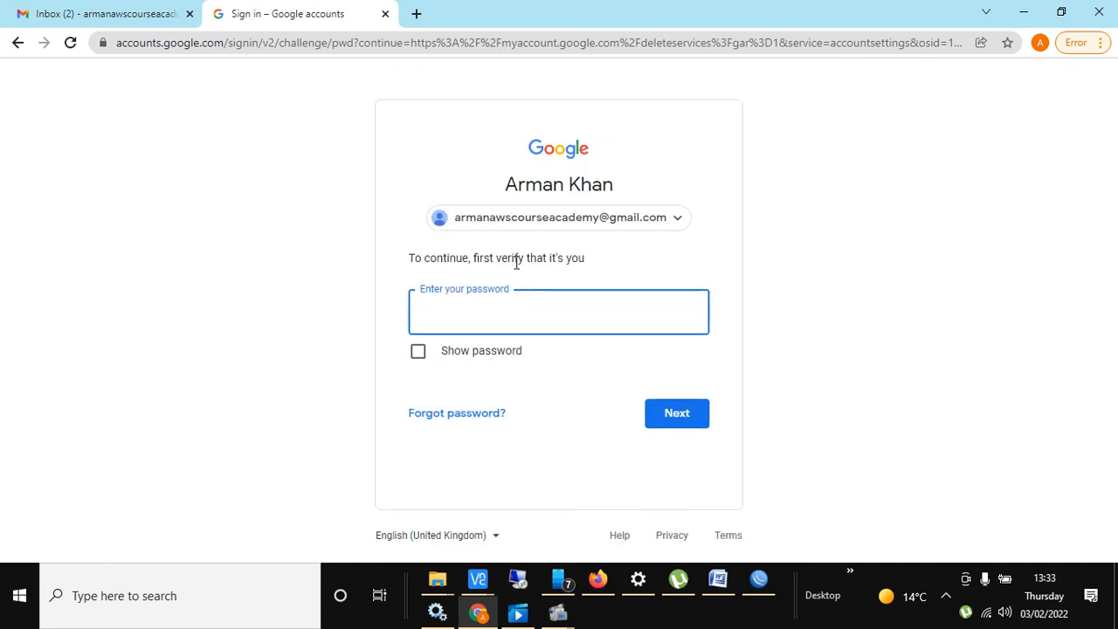
{"action": "mouse_move", "coordinate": [572, 293]}
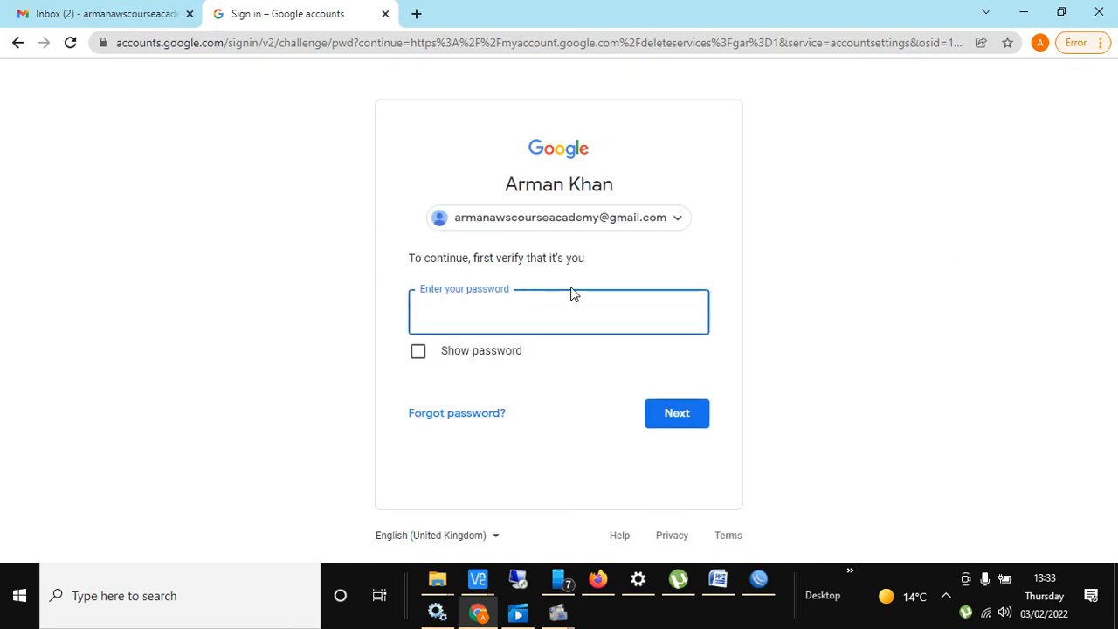
- Activate the Enter your password field on the verification page
{"action": "left_click", "coordinate": [558, 312]}
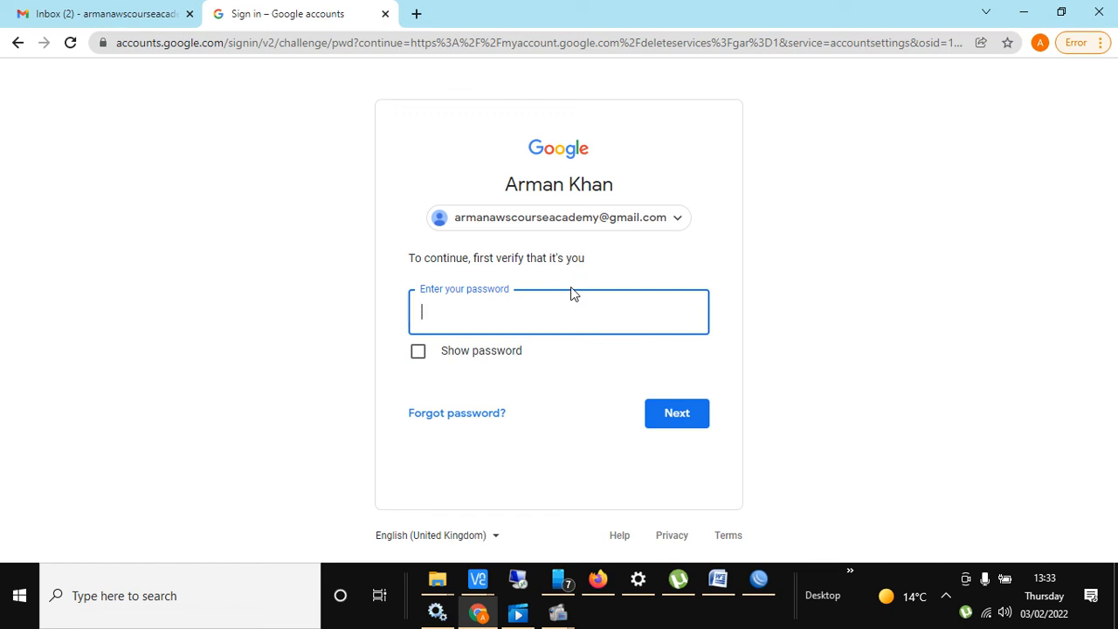